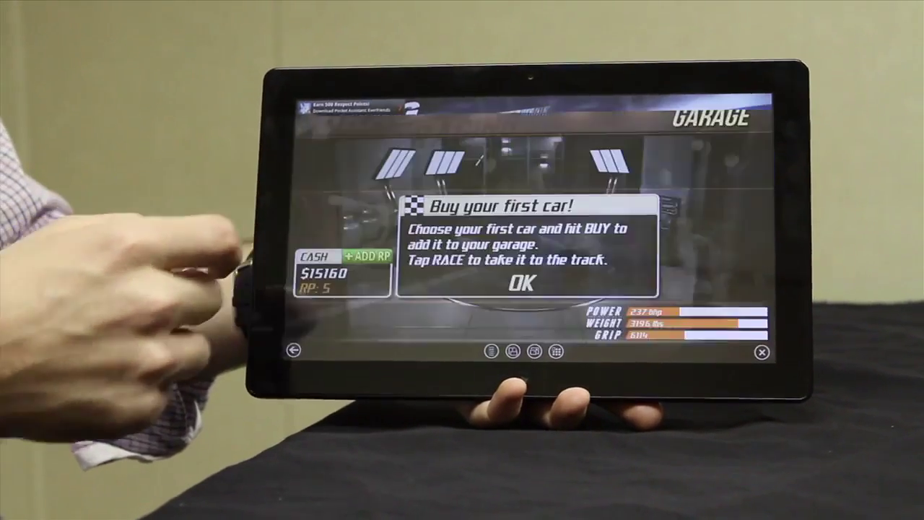
- Confirm OK on the 'Buy your first car!' dialog, revealing the garage's Alfa Romeo GT 3.2 V6
{"action": "left_click", "coordinate": [523, 285]}
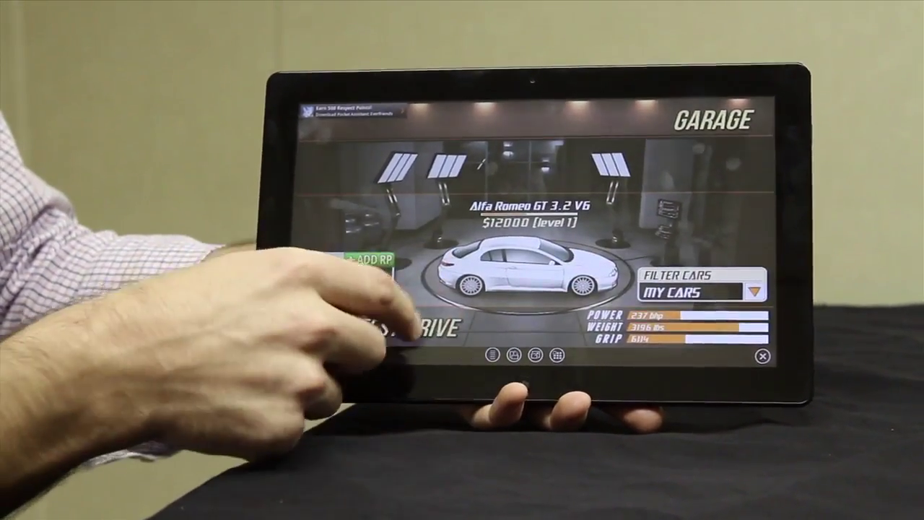